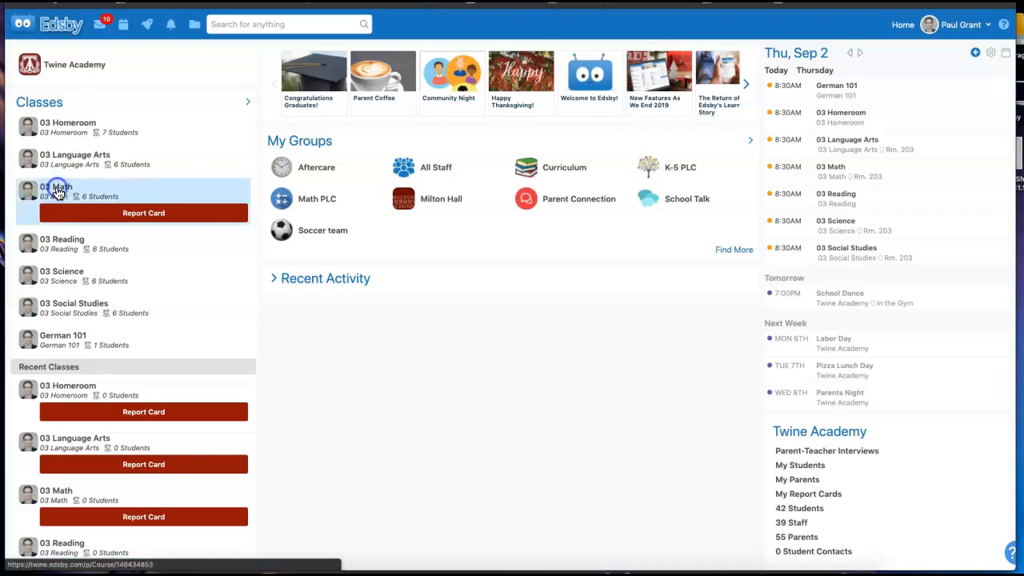
- Go from the home page into the 03 Math class gradebook and scroll across its assessment columns
left_click(56, 191)
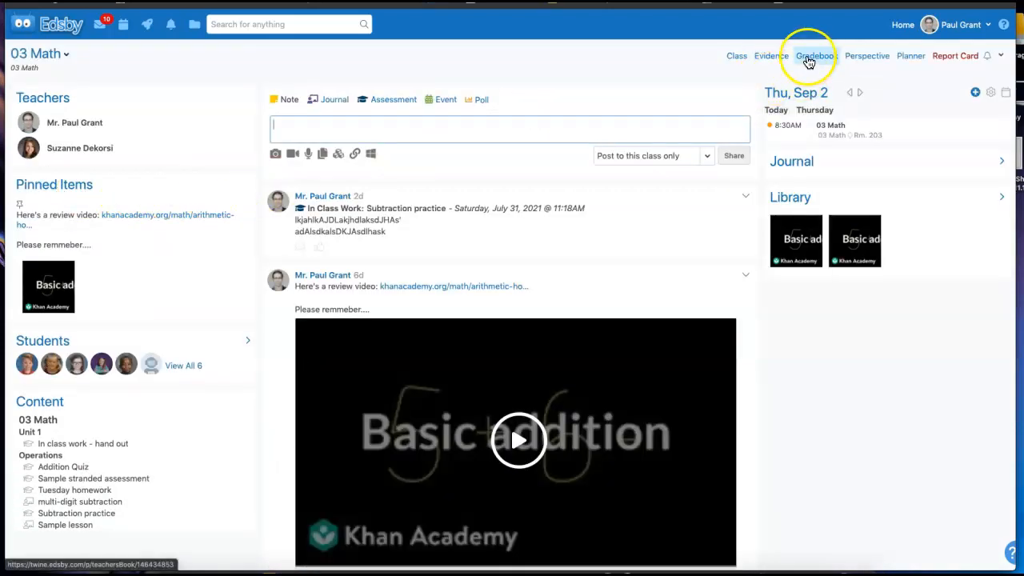
left_click(814, 55)
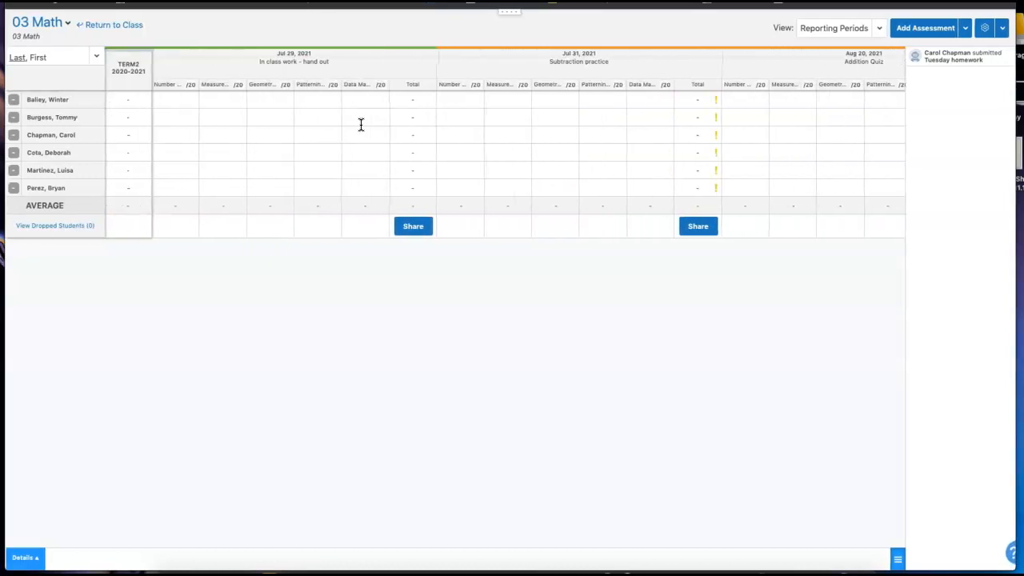
scroll("right", 3)
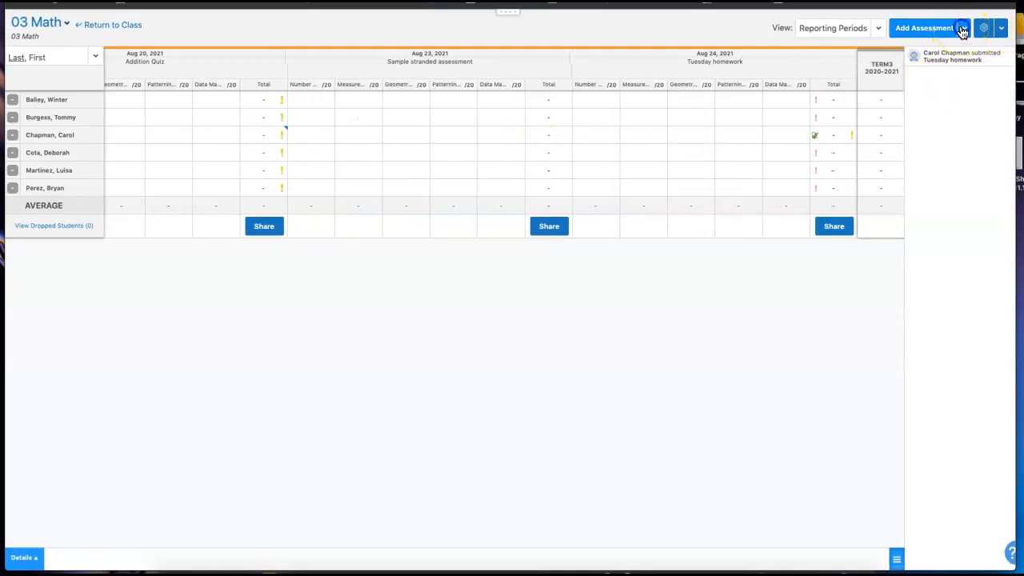
- Choose Gradebook Setup from the gear menu to reach the Assessments settings
left_click(1002, 29)
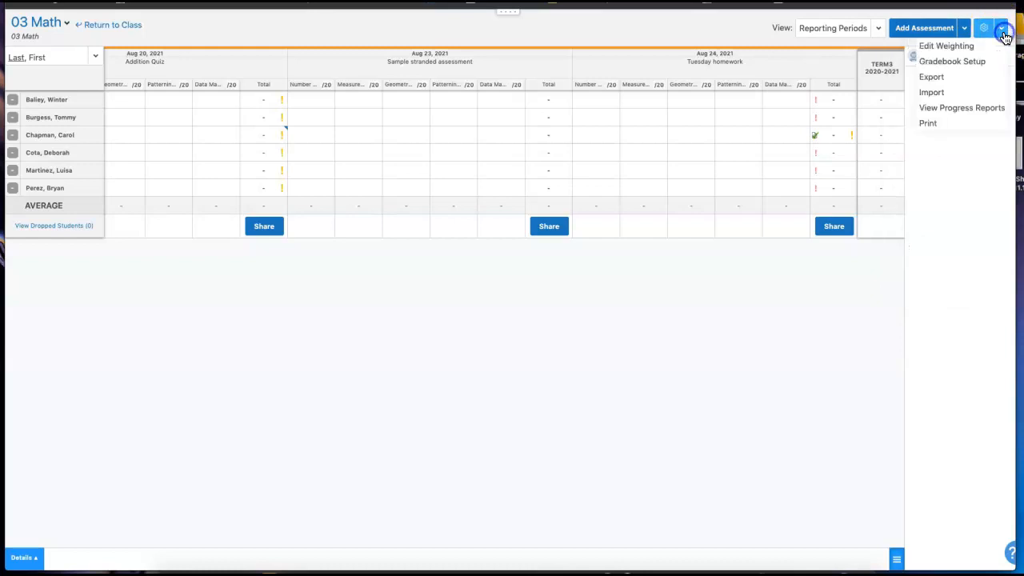
mouse_move(953, 61)
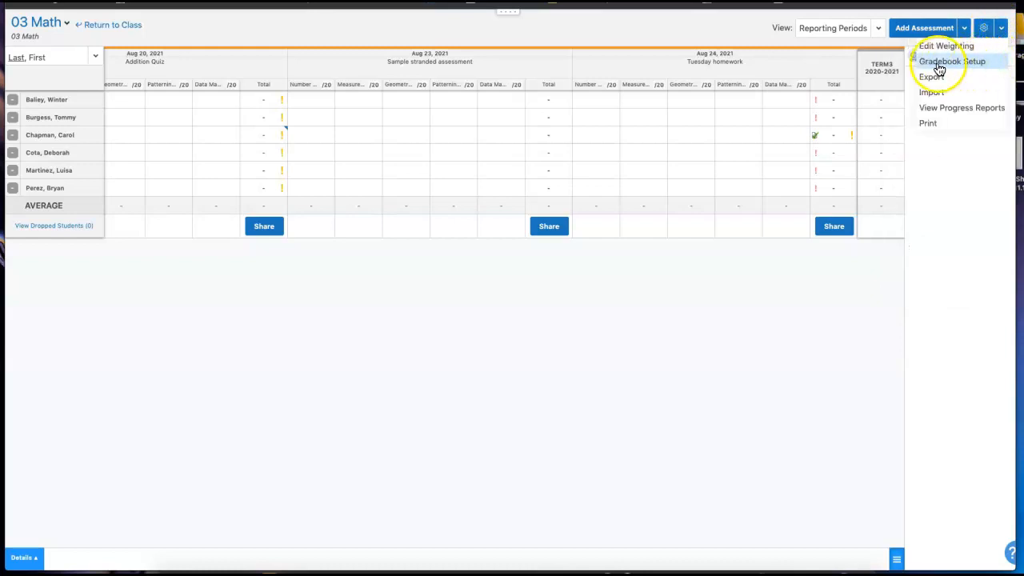
left_click(951, 61)
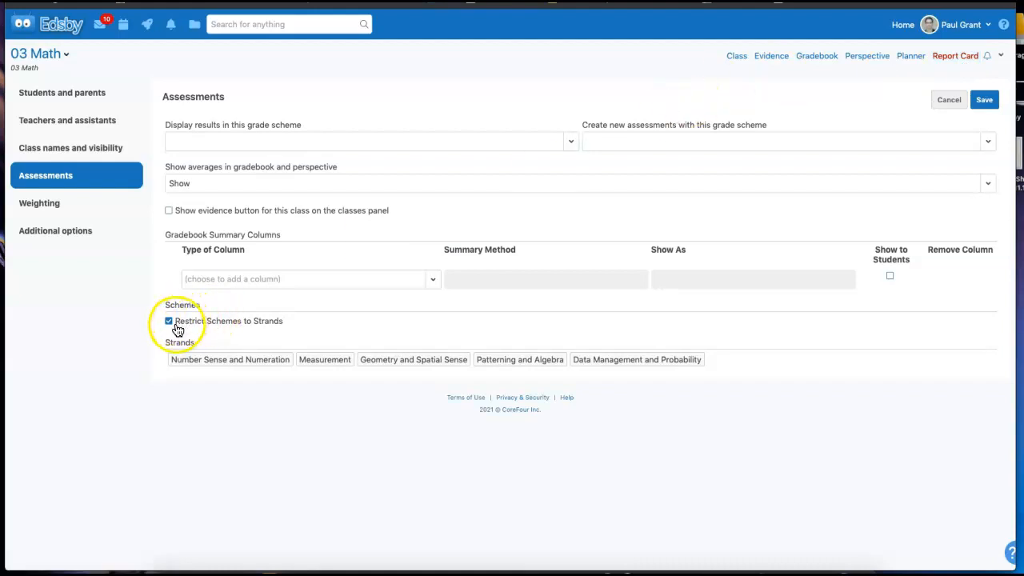
mouse_move(227, 332)
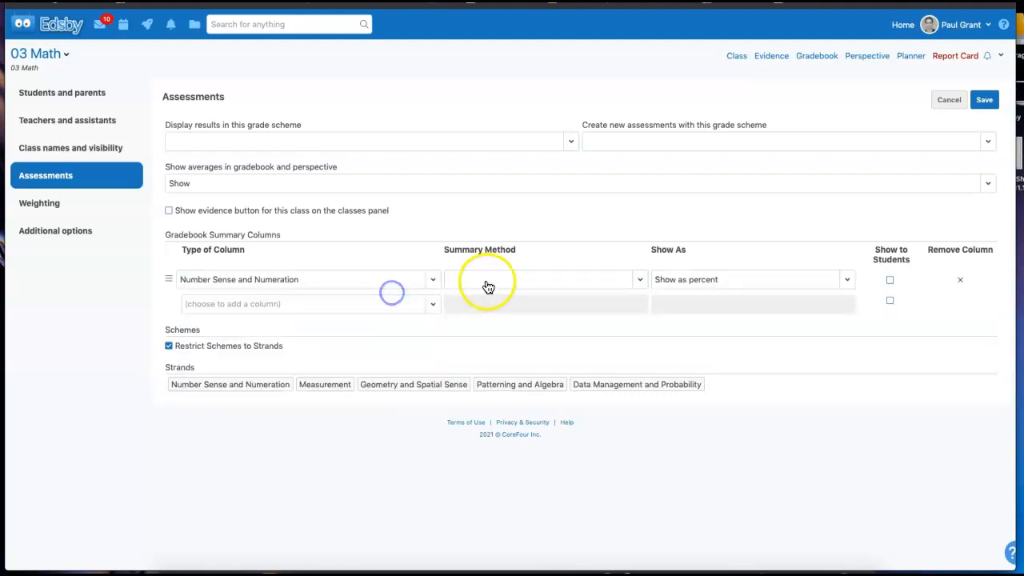
- Add Number Sense and Numeration, Measurement, and Patterning and Algebra summary columns, averaged as percent, and save
left_click(541, 278)
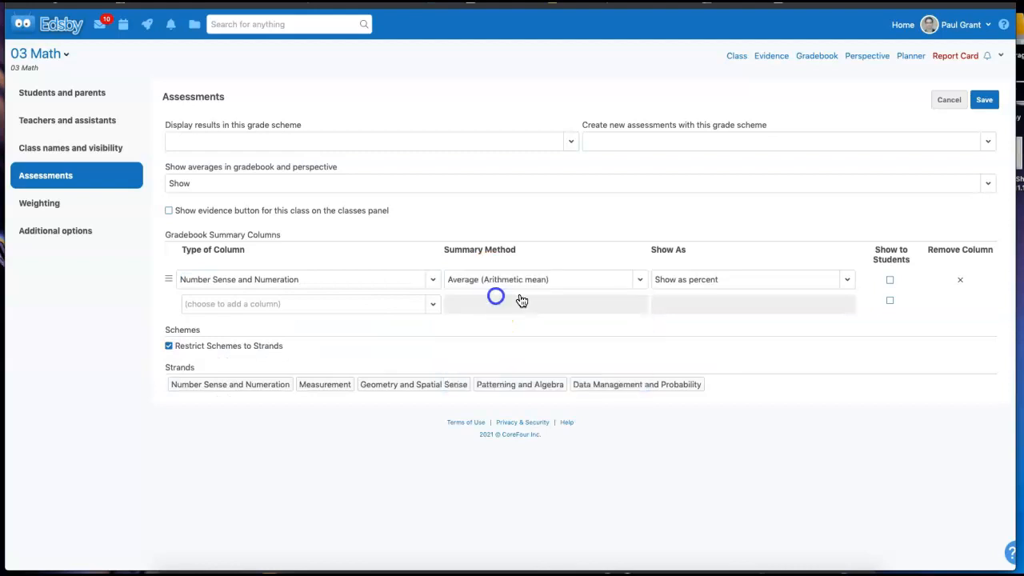
left_click(751, 279)
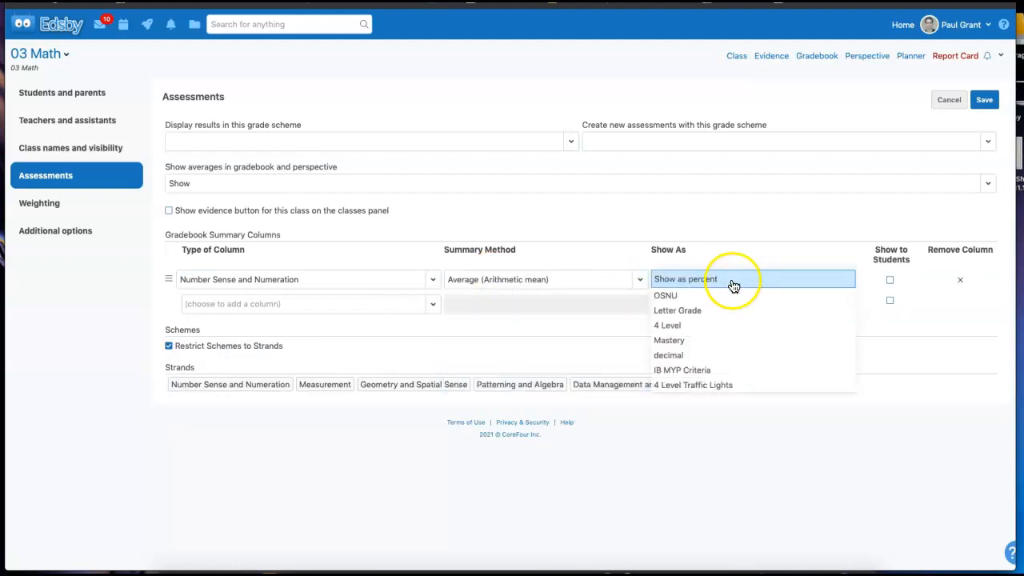
left_click(728, 278)
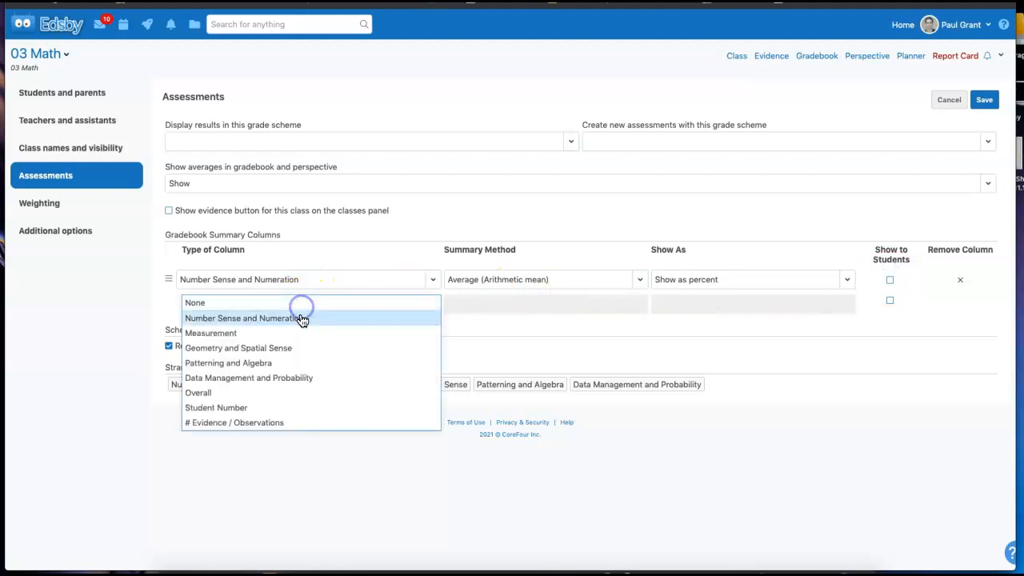
left_click(211, 333)
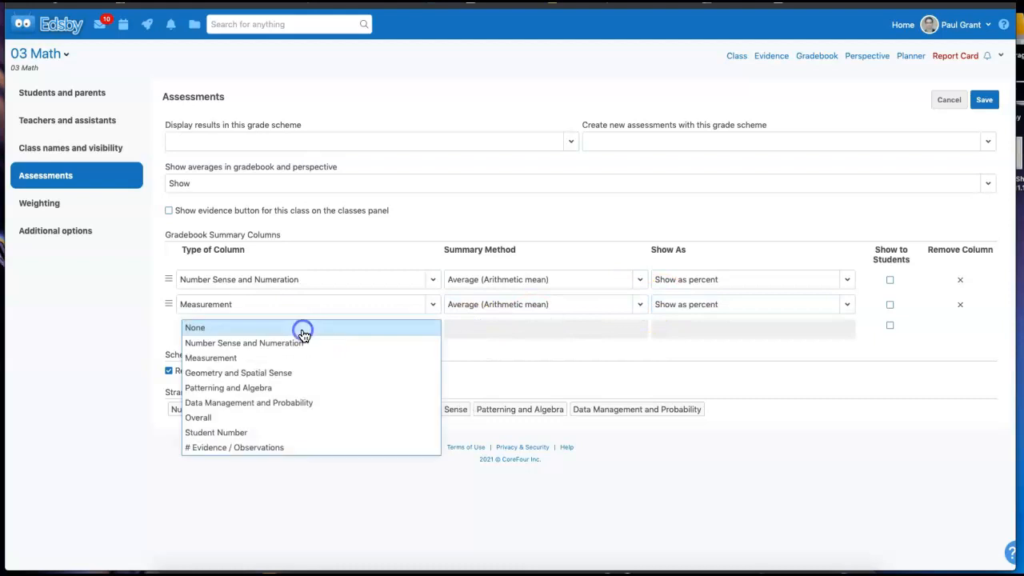
mouse_move(298, 392)
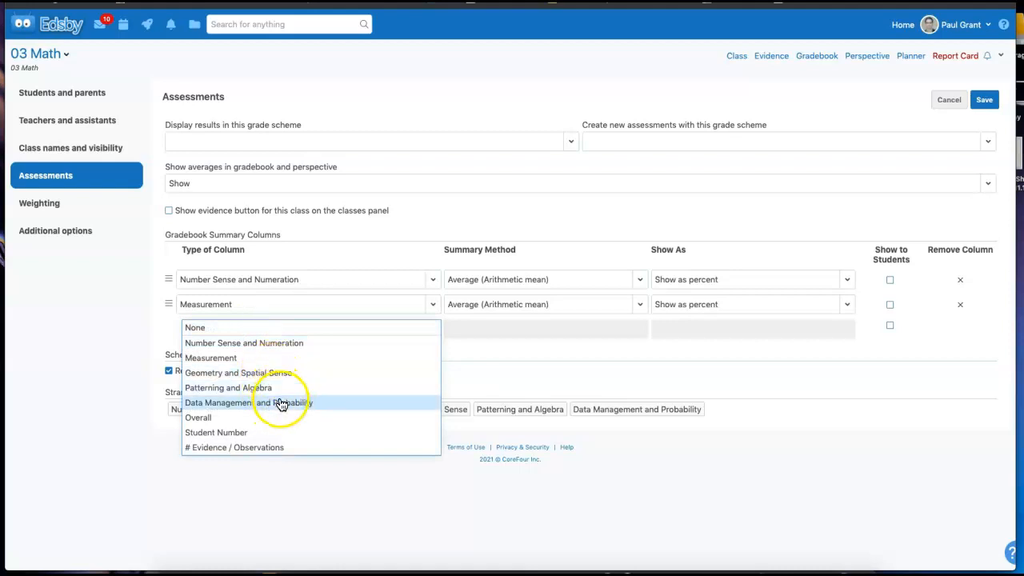
mouse_move(259, 392)
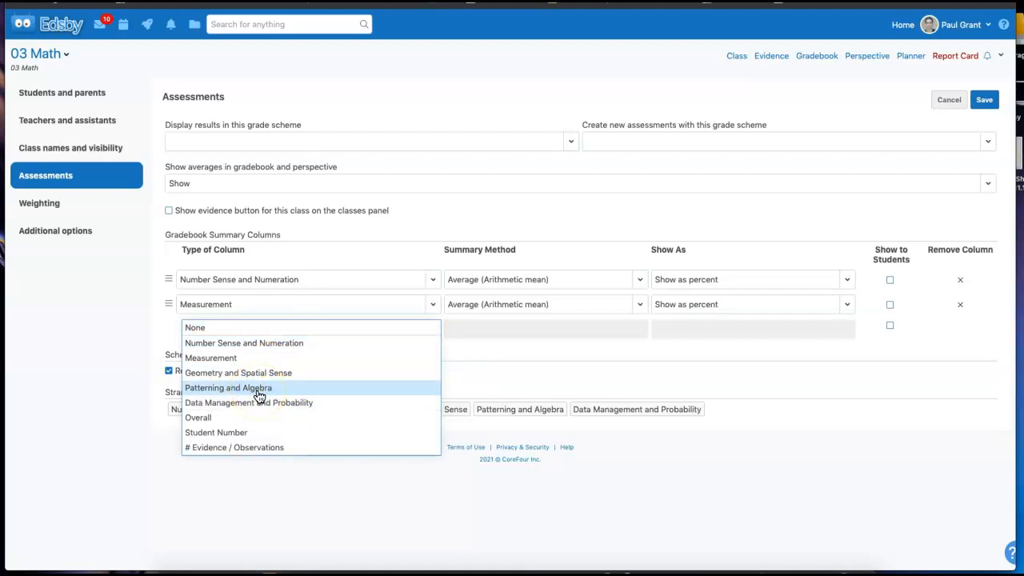
left_click(228, 387)
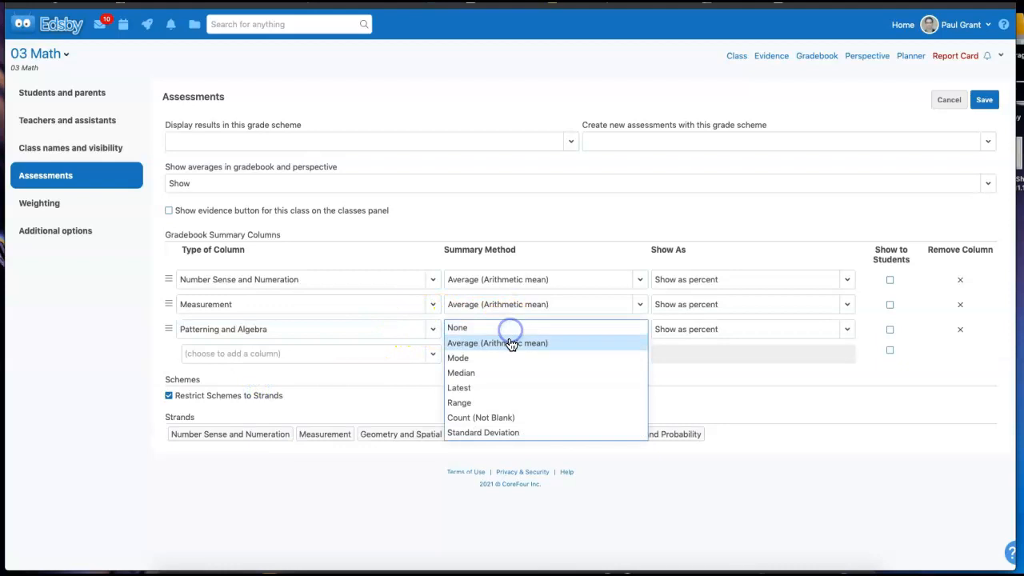
left_click(496, 343)
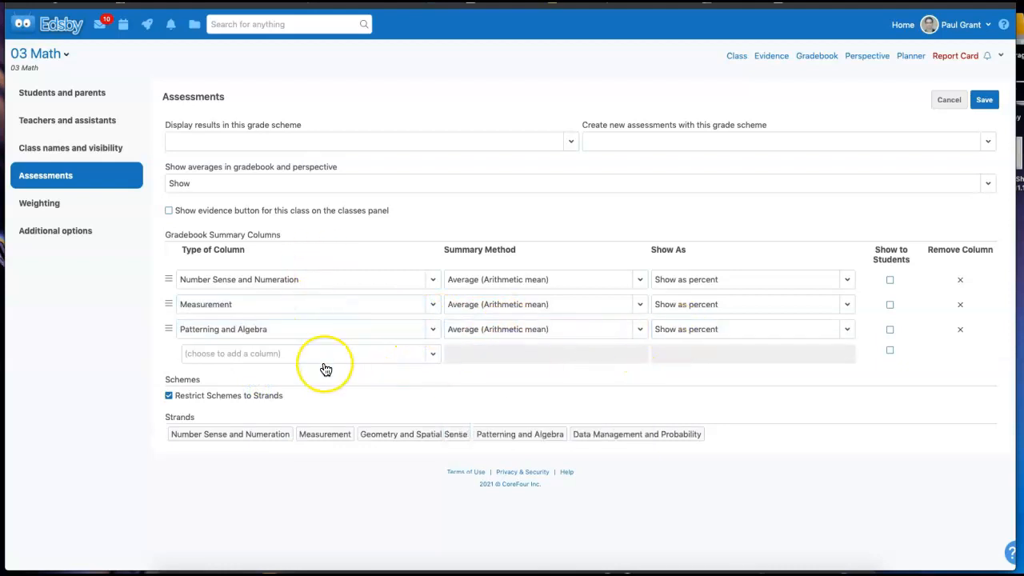
mouse_move(909, 112)
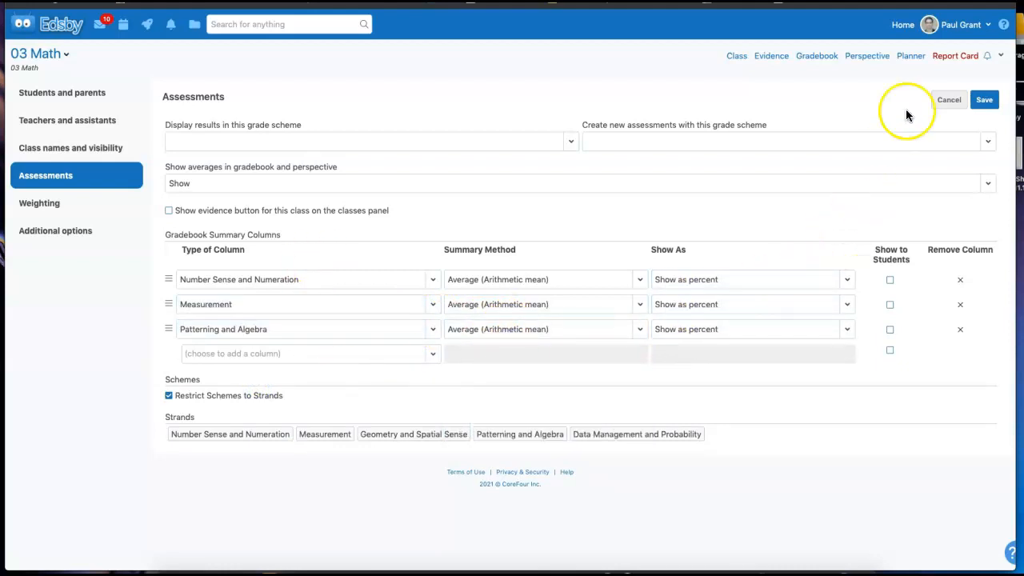
left_click(984, 99)
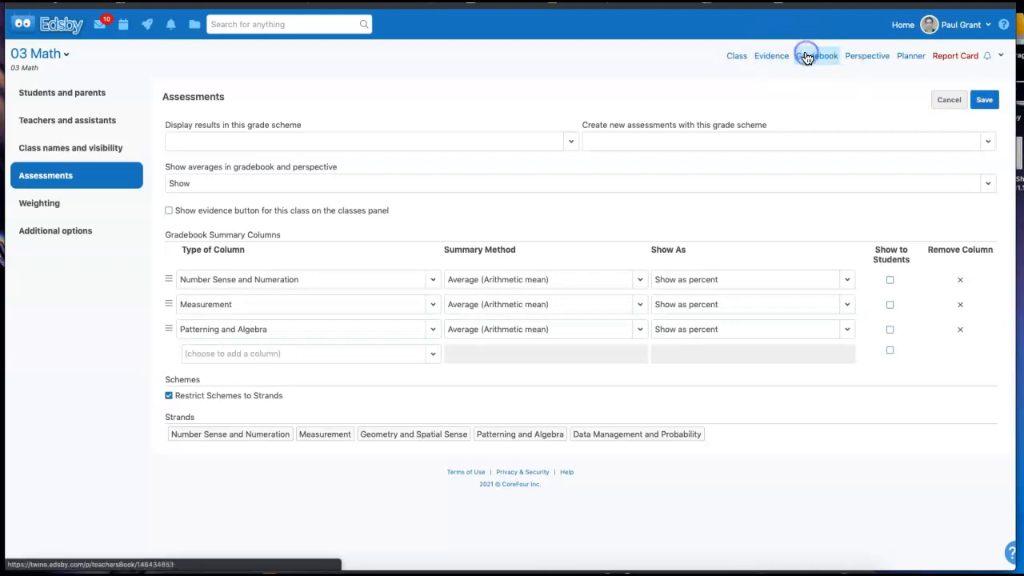
- Return to the gradebook with its strand averages and bring up the Sample stranded assessment for editing
left_click(816, 54)
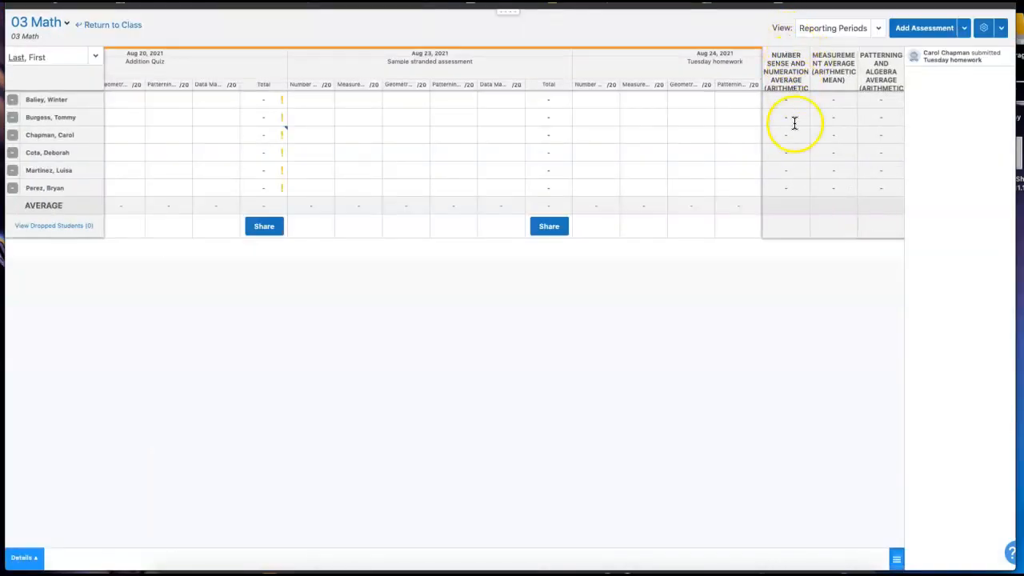
mouse_move(878, 202)
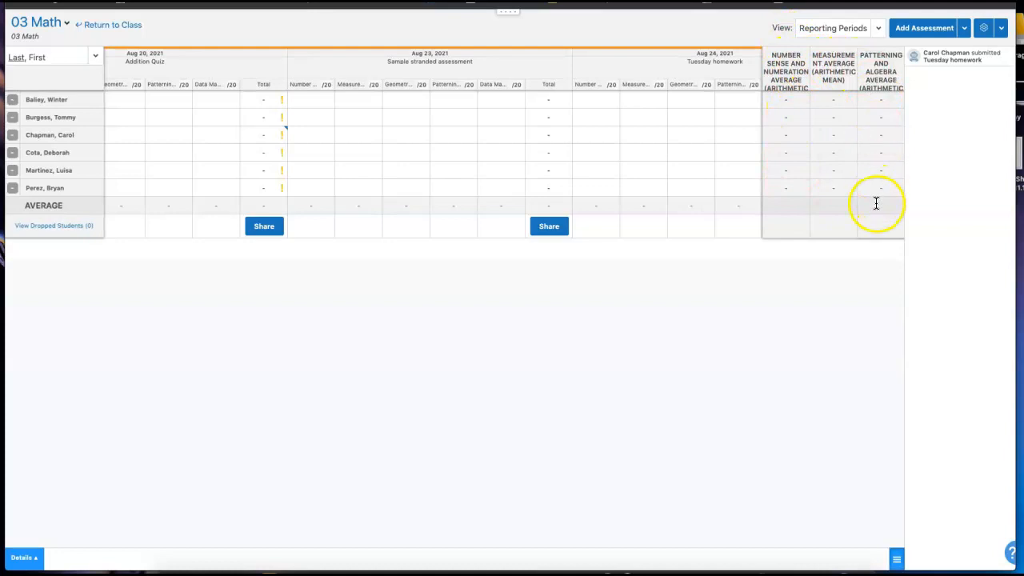
mouse_move(348, 98)
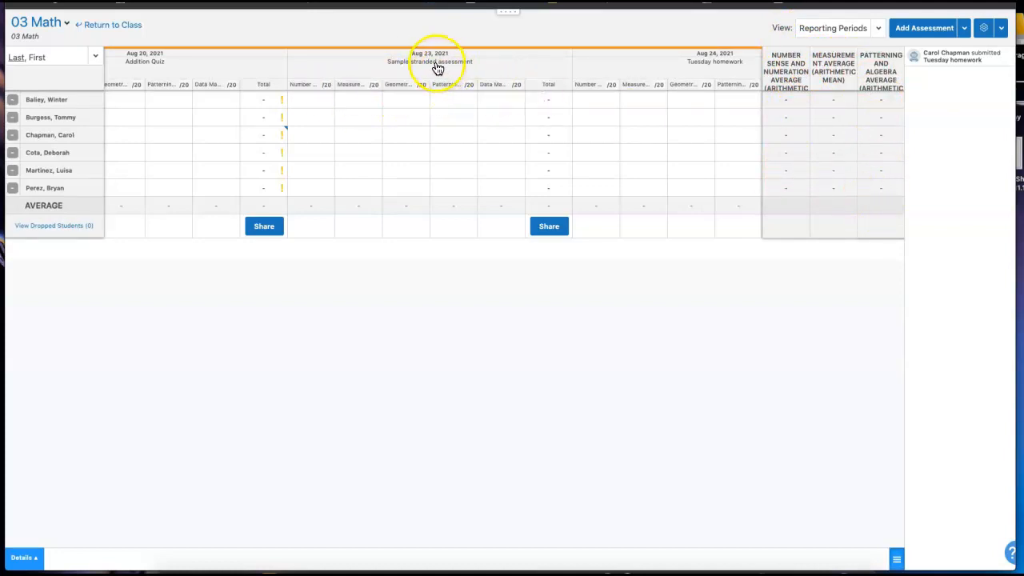
left_click(430, 60)
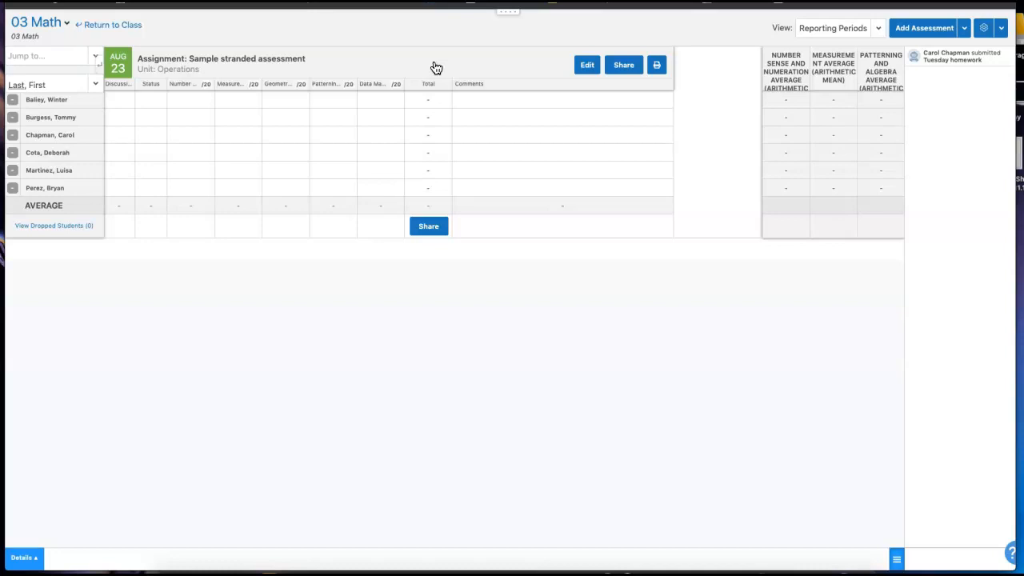
left_click(586, 64)
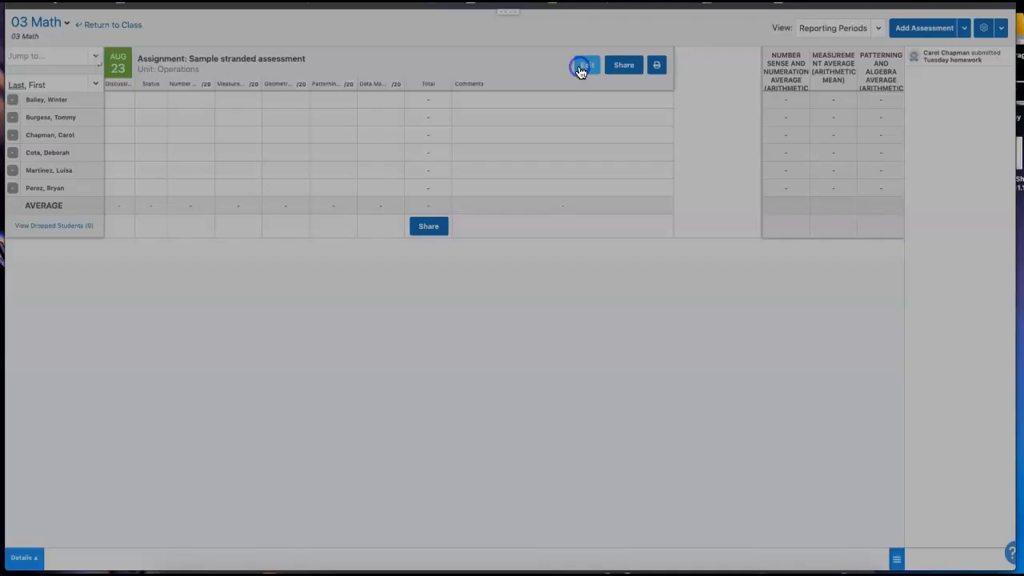
- Clear Geometry, weight Number Sense 40, Measurement 40, Patterning and Algebra 20, and save the assessment
left_click(583, 64)
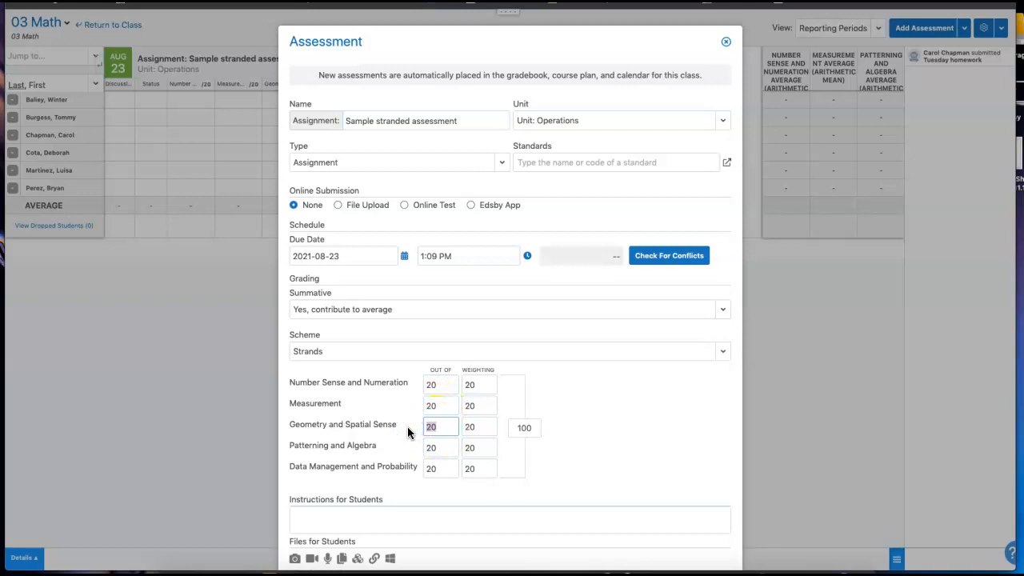
left_click(440, 467)
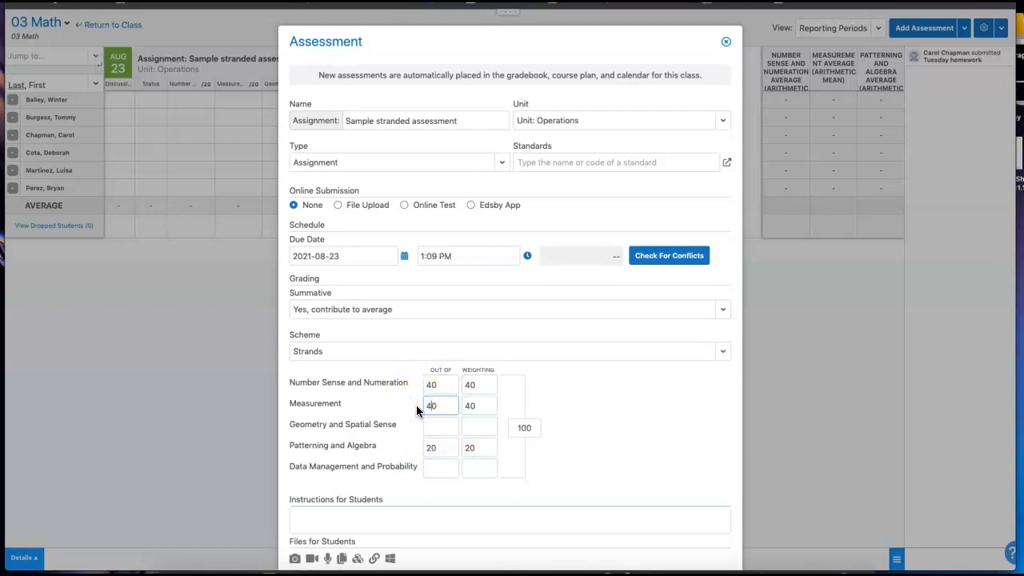
left_click(441, 448)
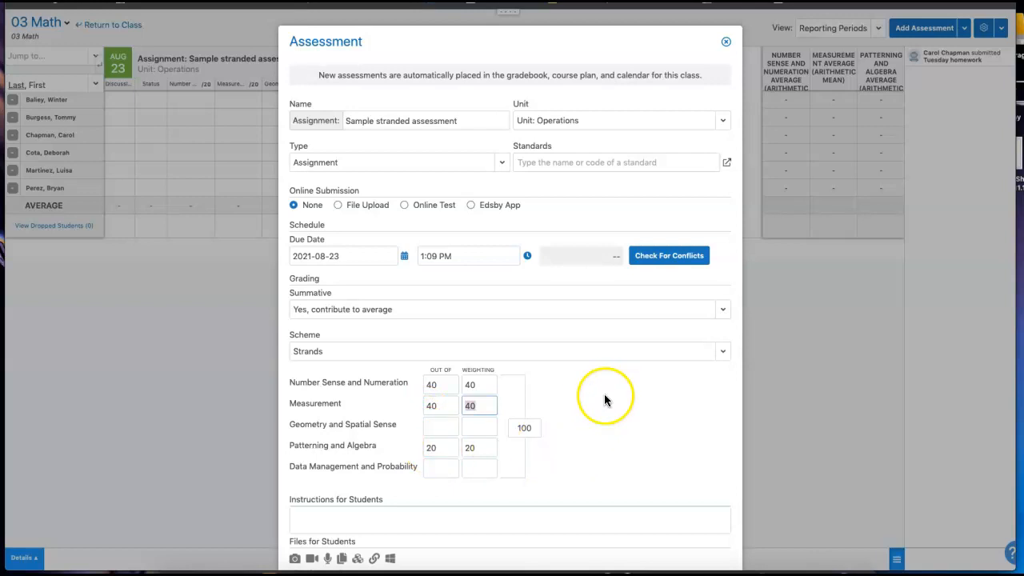
scroll("down", 3)
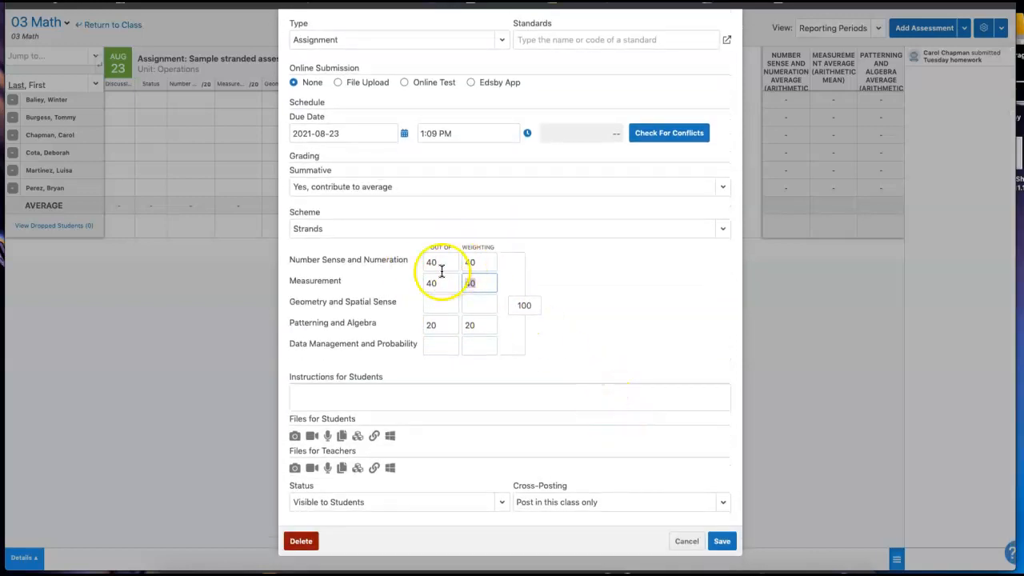
left_click(720, 541)
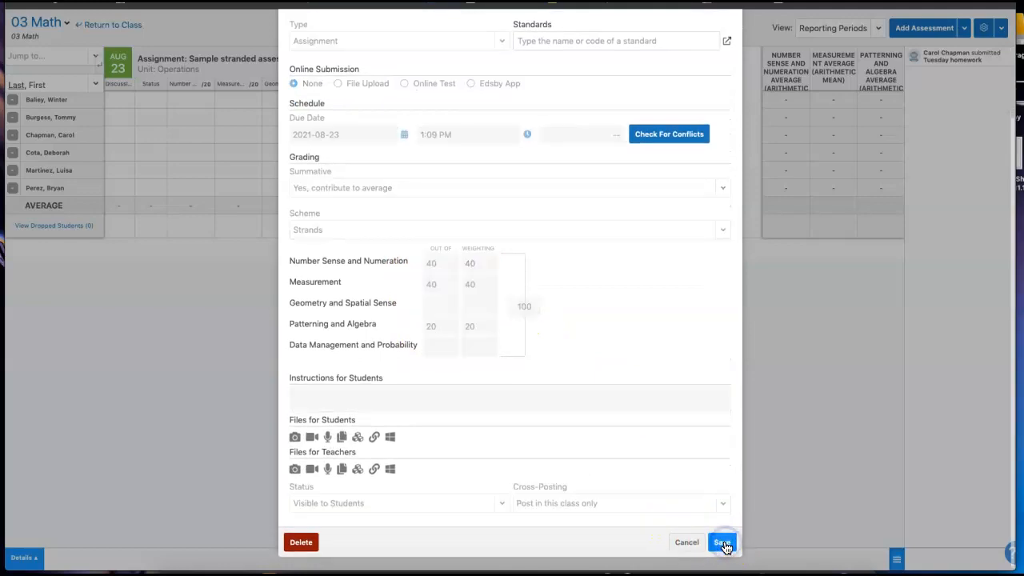
left_click(721, 541)
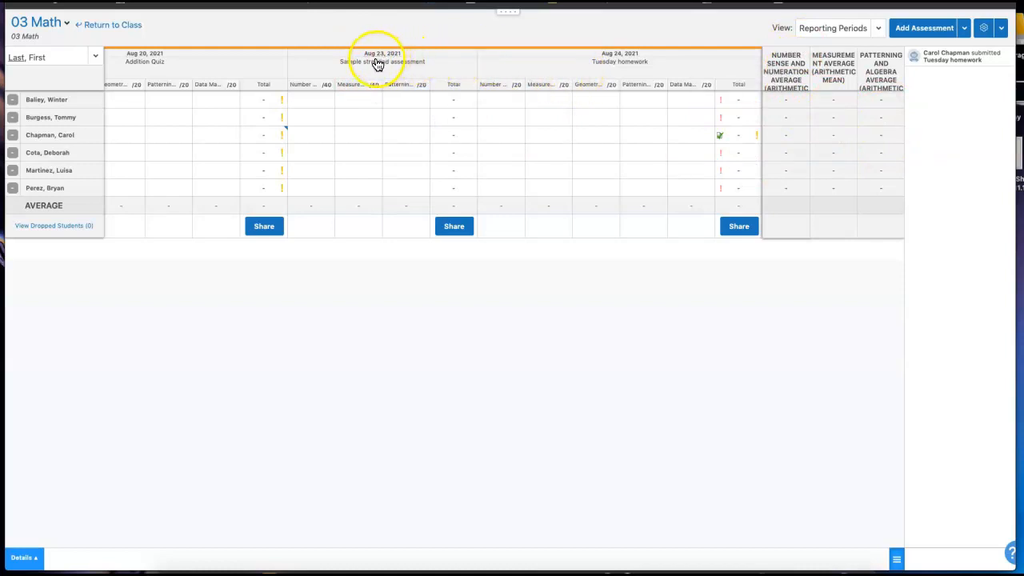
mouse_move(381, 60)
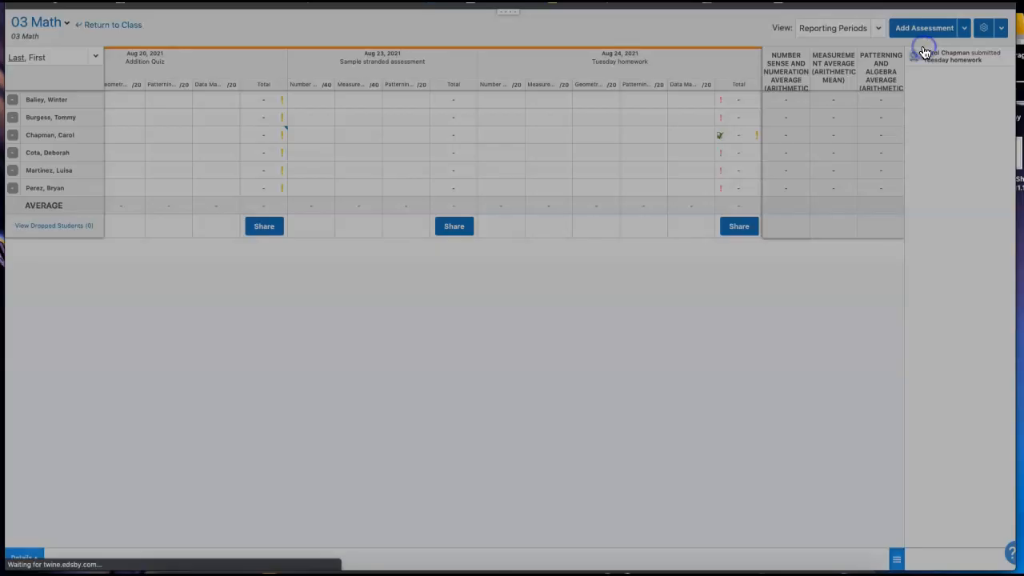
- Add a new assessment and set its grading scheme to Strands
left_click(925, 27)
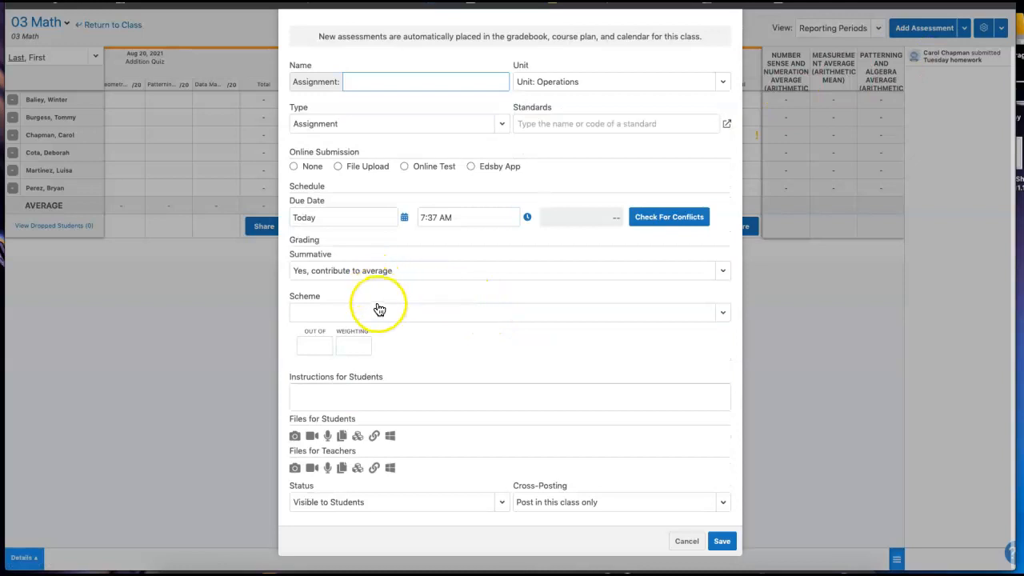
left_click(509, 312)
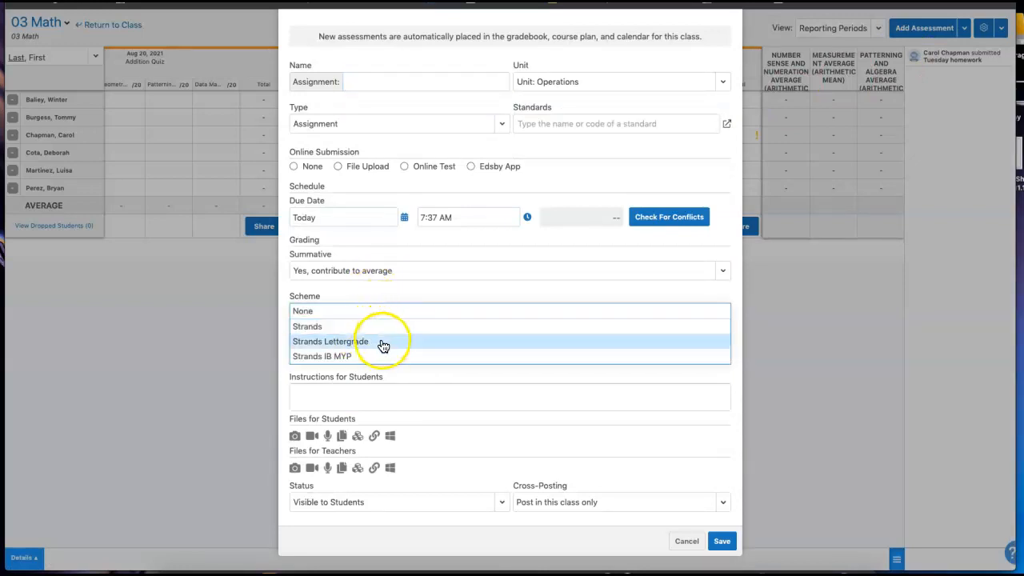
left_click(308, 326)
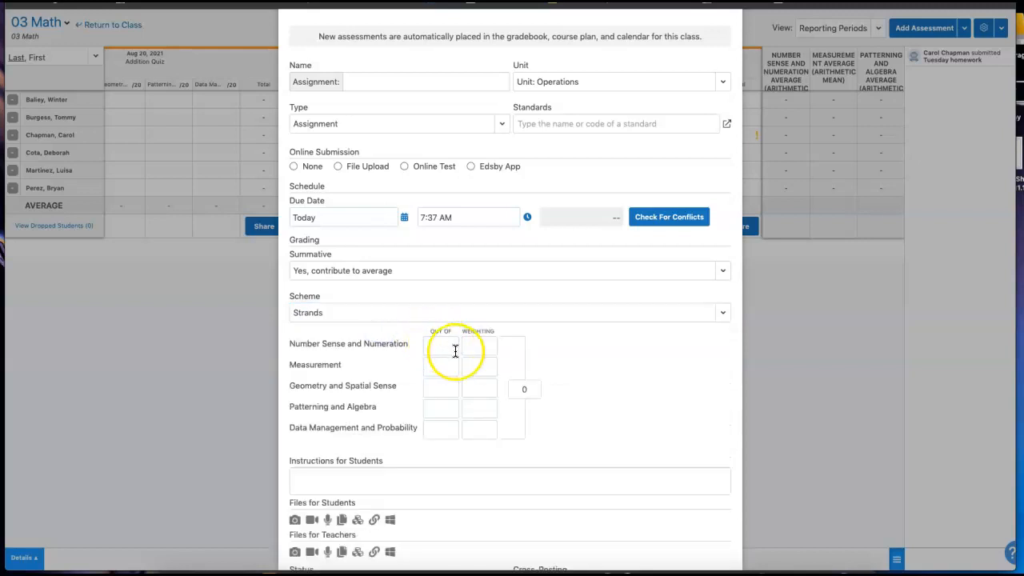